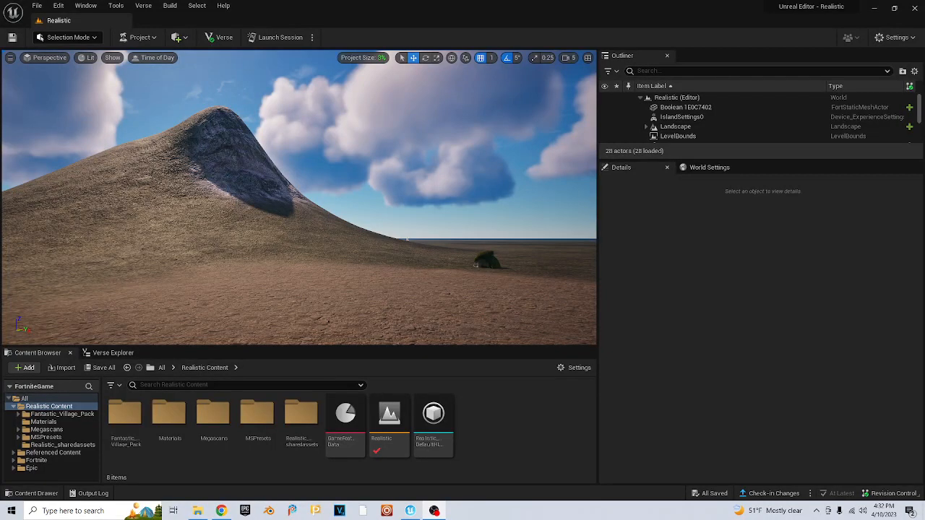
mouse_move(324, 319)
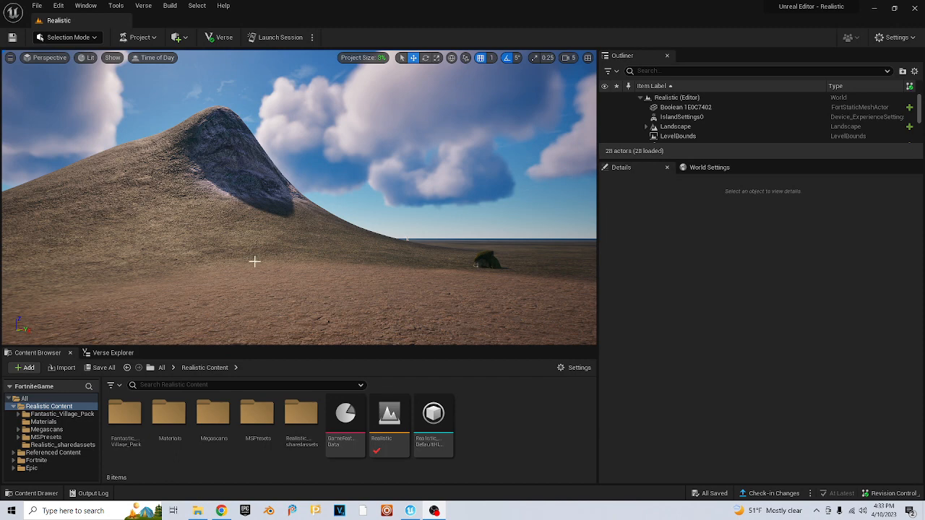
mouse_move(252, 264)
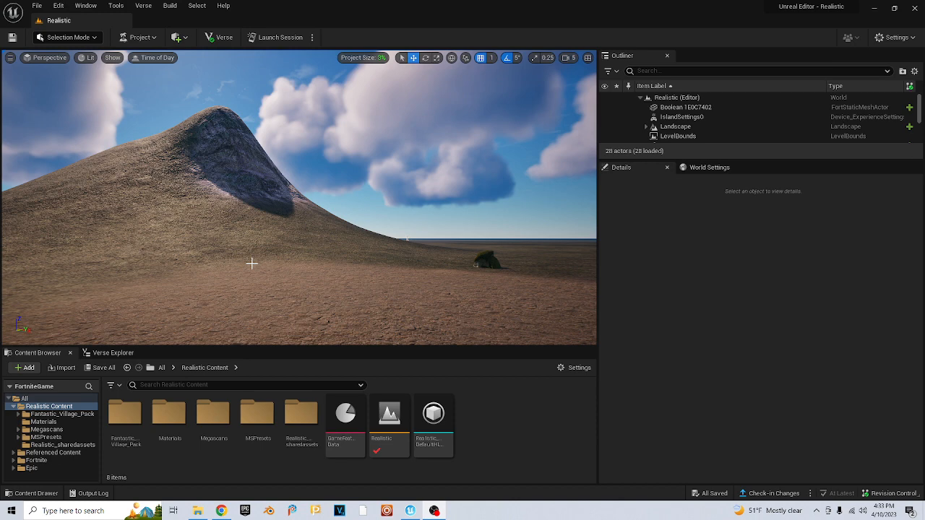
mouse_move(292, 261)
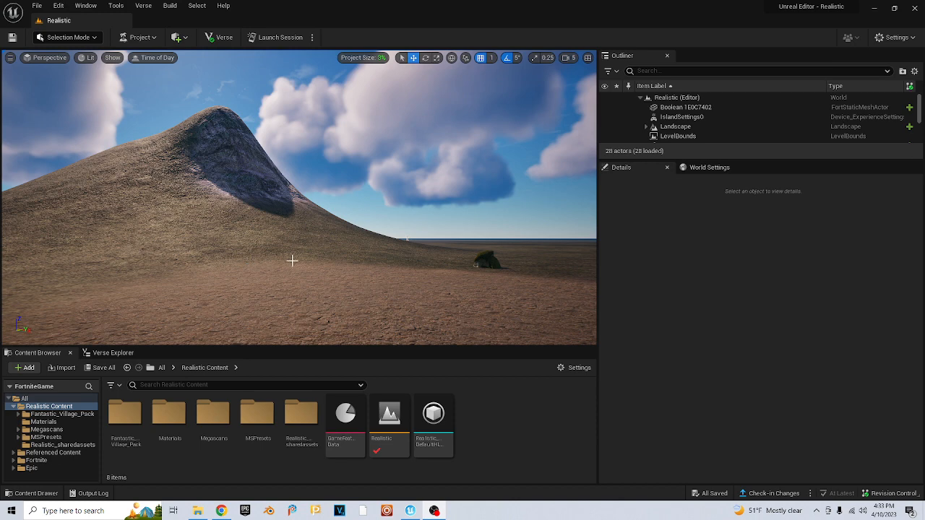
mouse_move(198, 397)
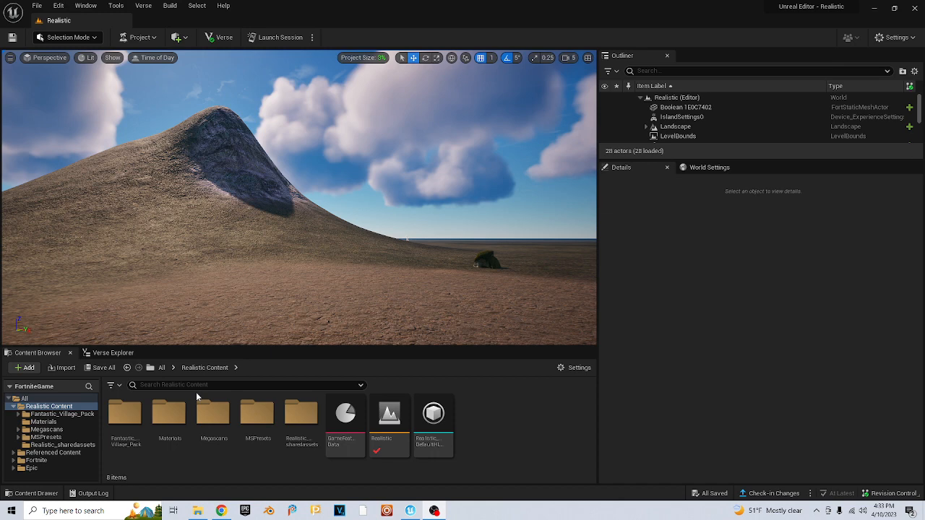
Step: Open the Materials folder and select the M_Landscape material
double_click(170, 413)
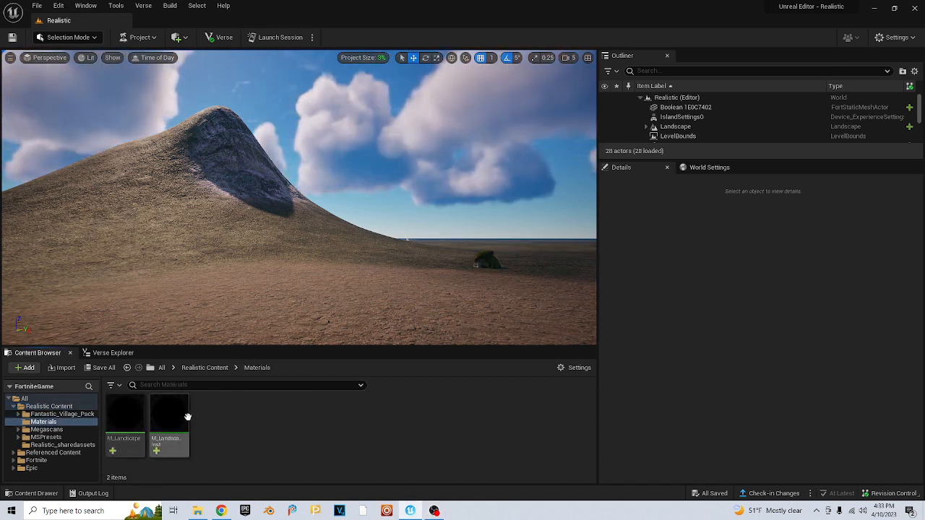
mouse_move(124, 413)
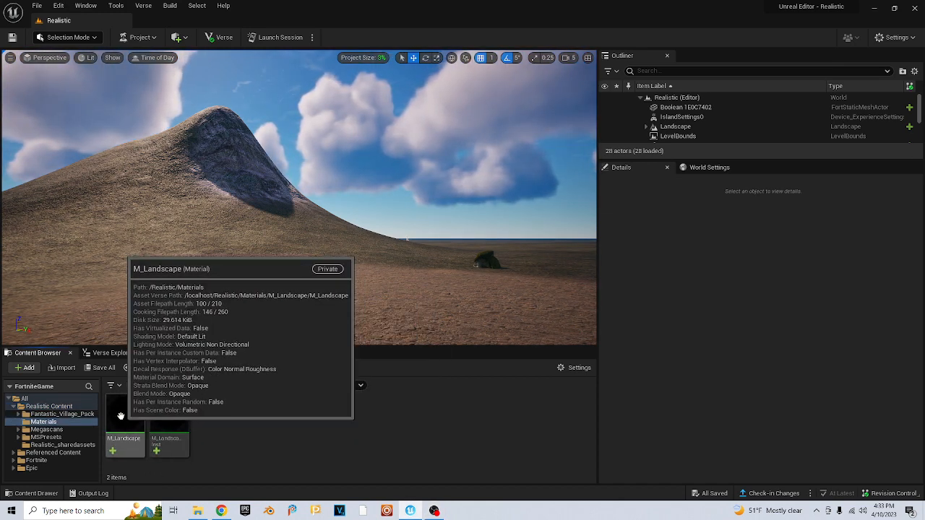
click(123, 441)
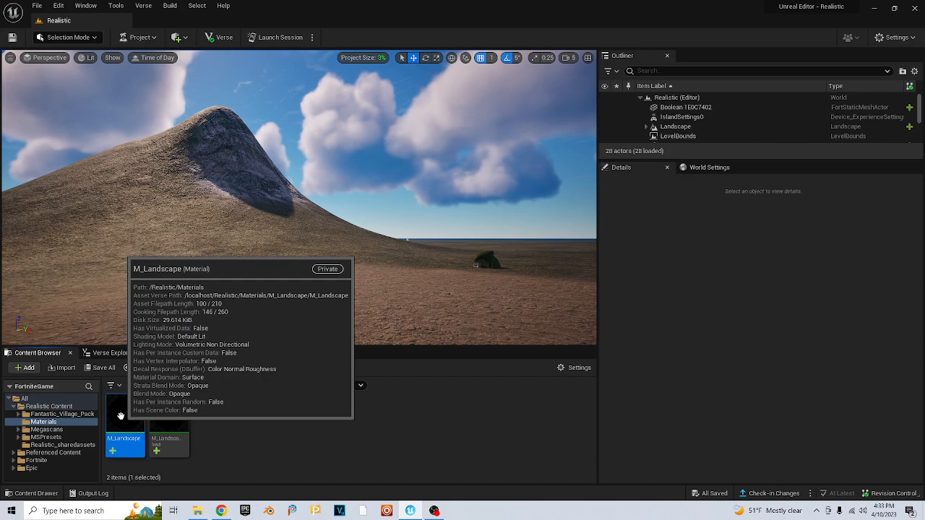
Step: Open M_Landscape in the Material Editor to show its layer blend graph
double_click(123, 438)
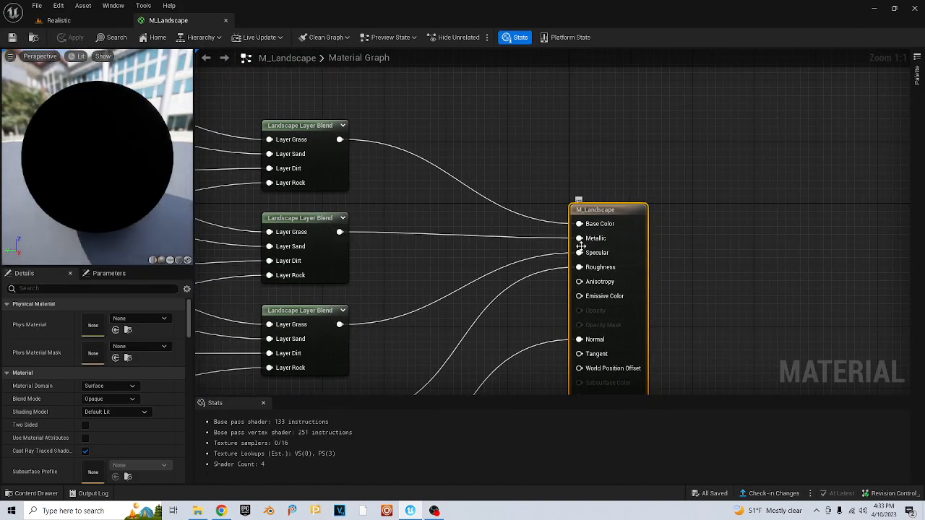
mouse_move(338, 232)
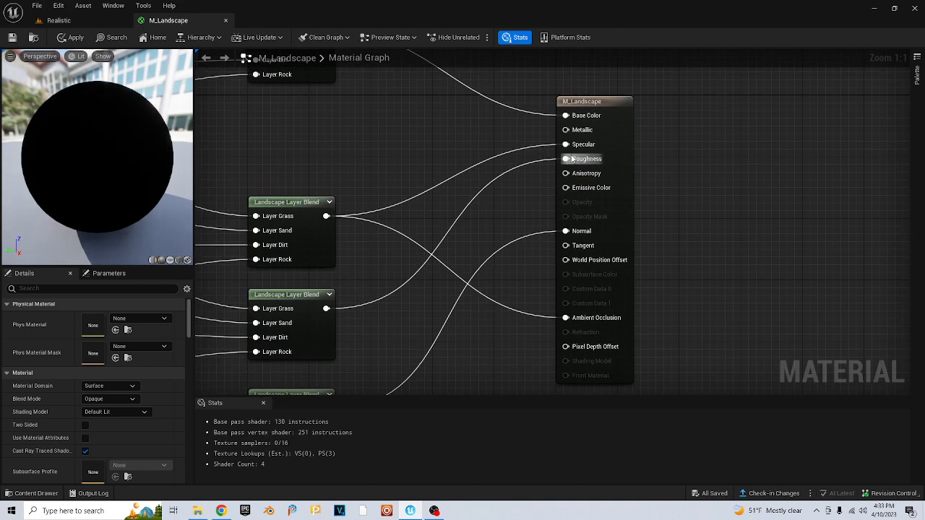
Step: Break the link on one input pin of the M_Landscape result node
right_click(567, 159)
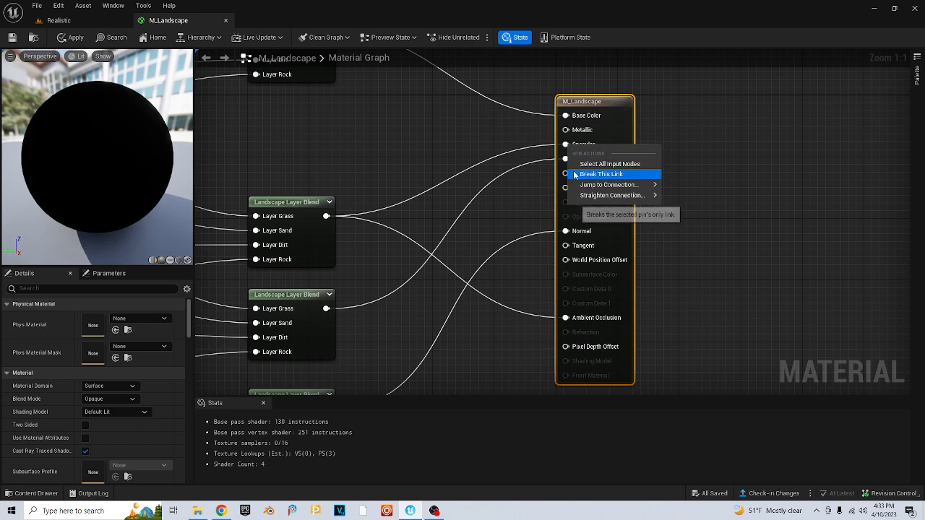
click(602, 175)
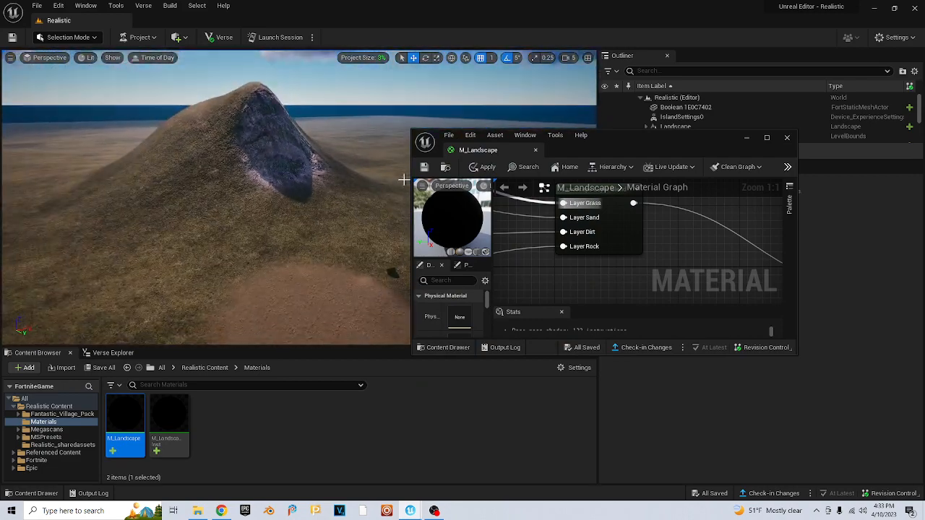
Step: Save M_Landscape from the Material Editor's File menu
click(449, 136)
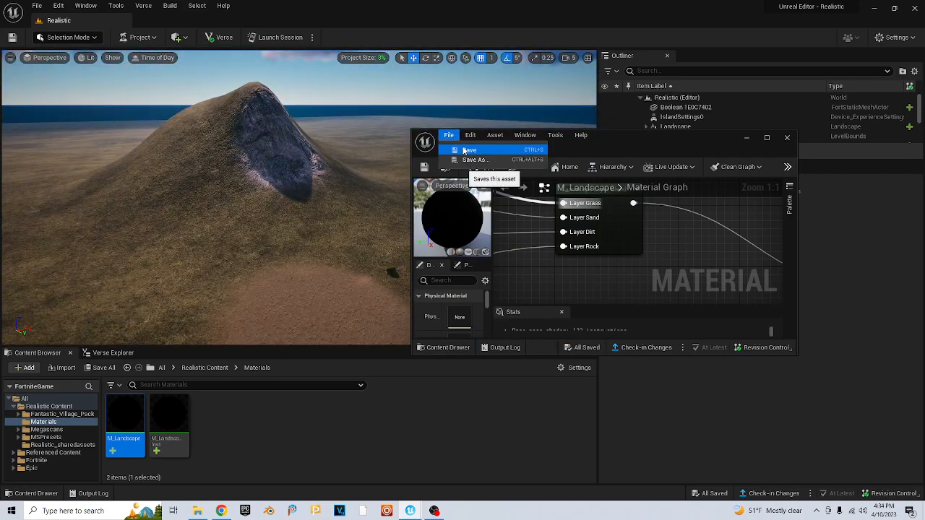
click(470, 149)
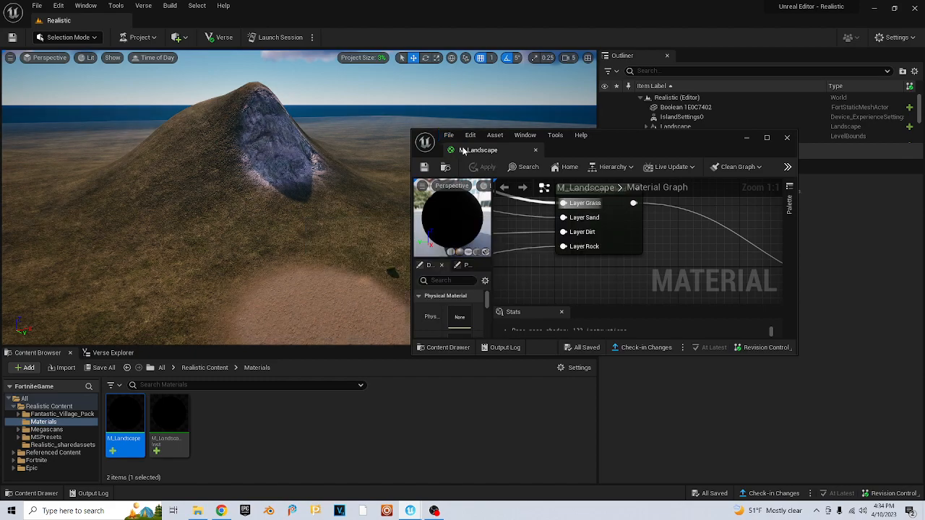